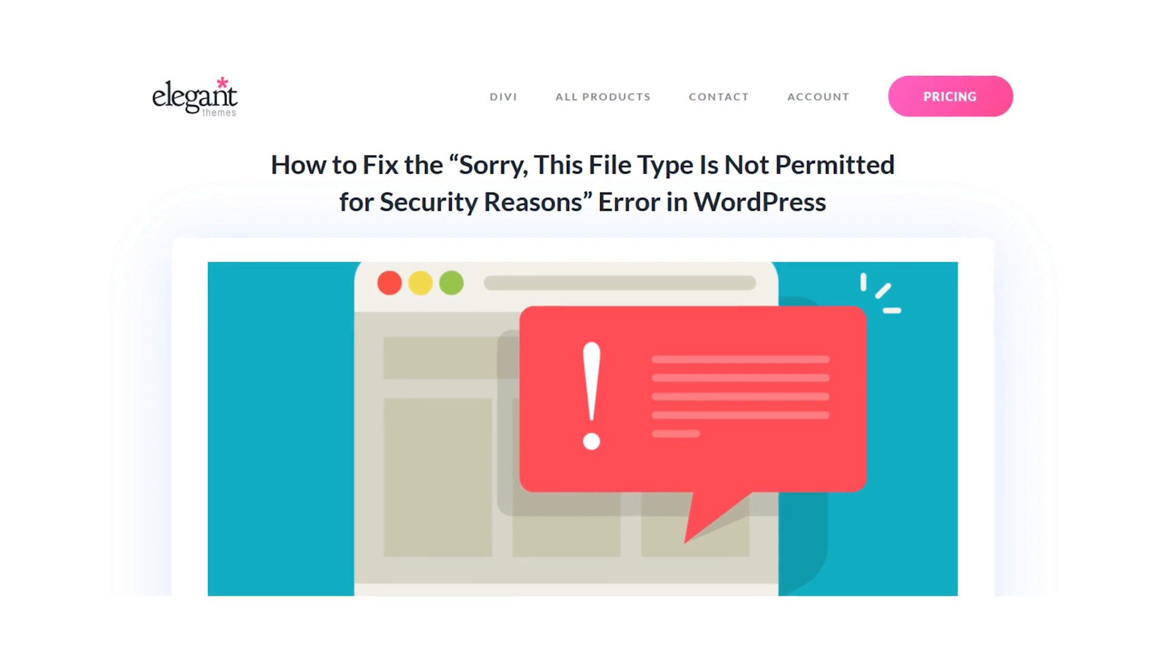
- Advance from the title slides to the slide showing the 'file type not permitted' upload error
{"action": "scroll", "scroll_direction": "up", "scroll_amount": 3}
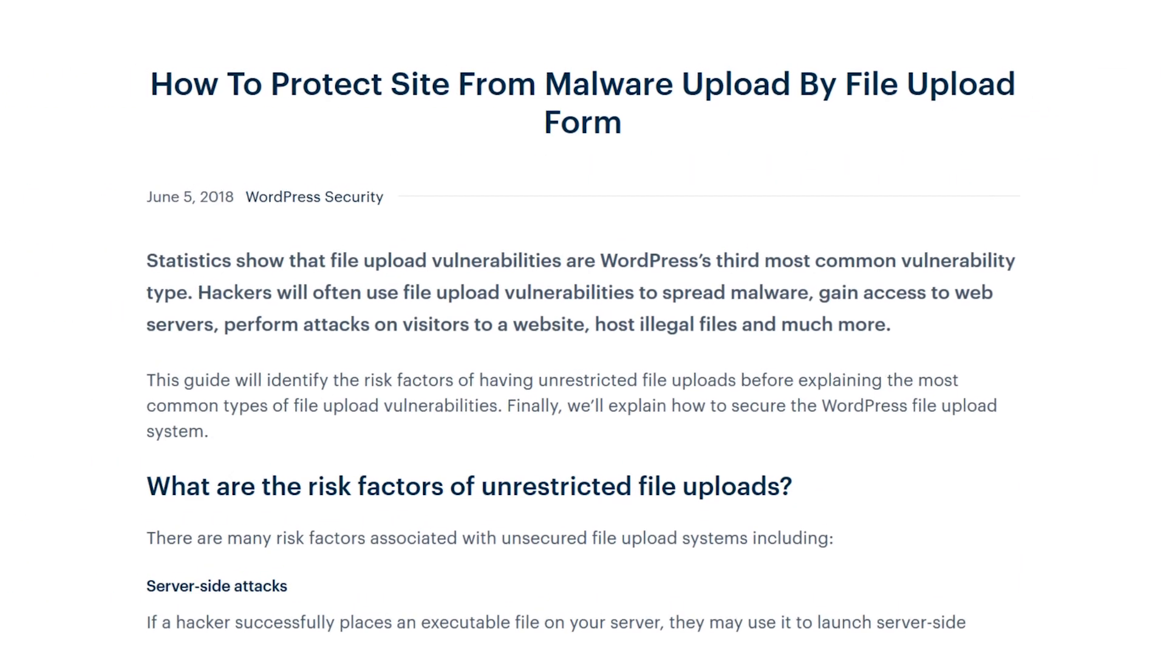
{"action": "scroll", "scroll_direction": "down", "scroll_amount": 3}
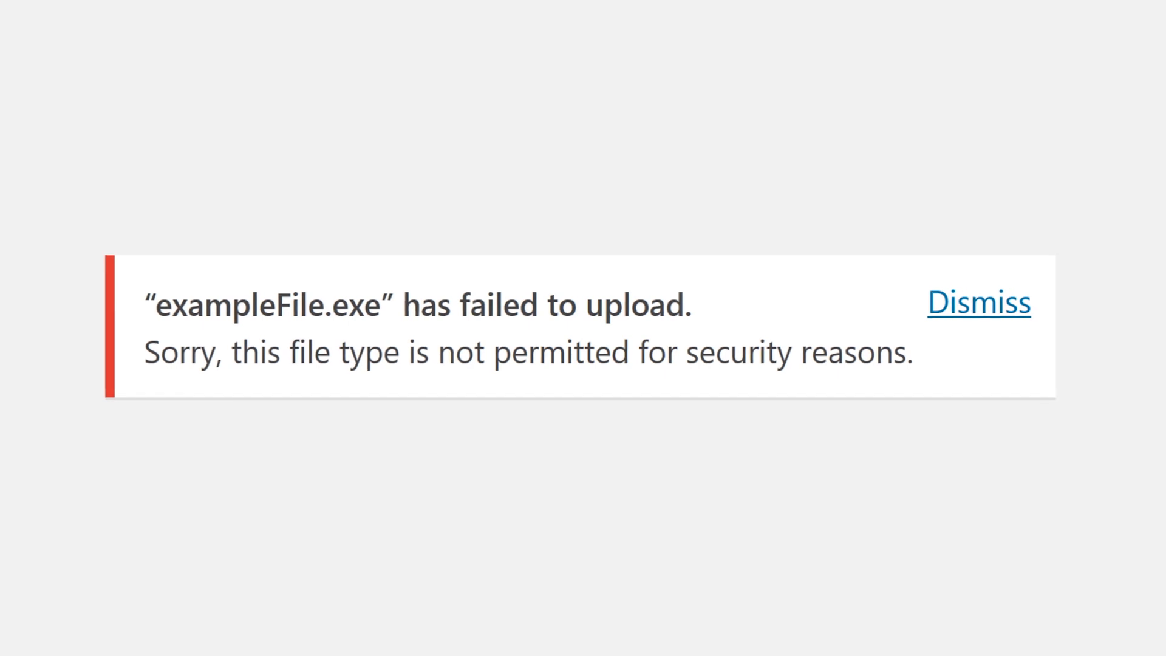
{"action": "left_click", "coordinate": [980, 302]}
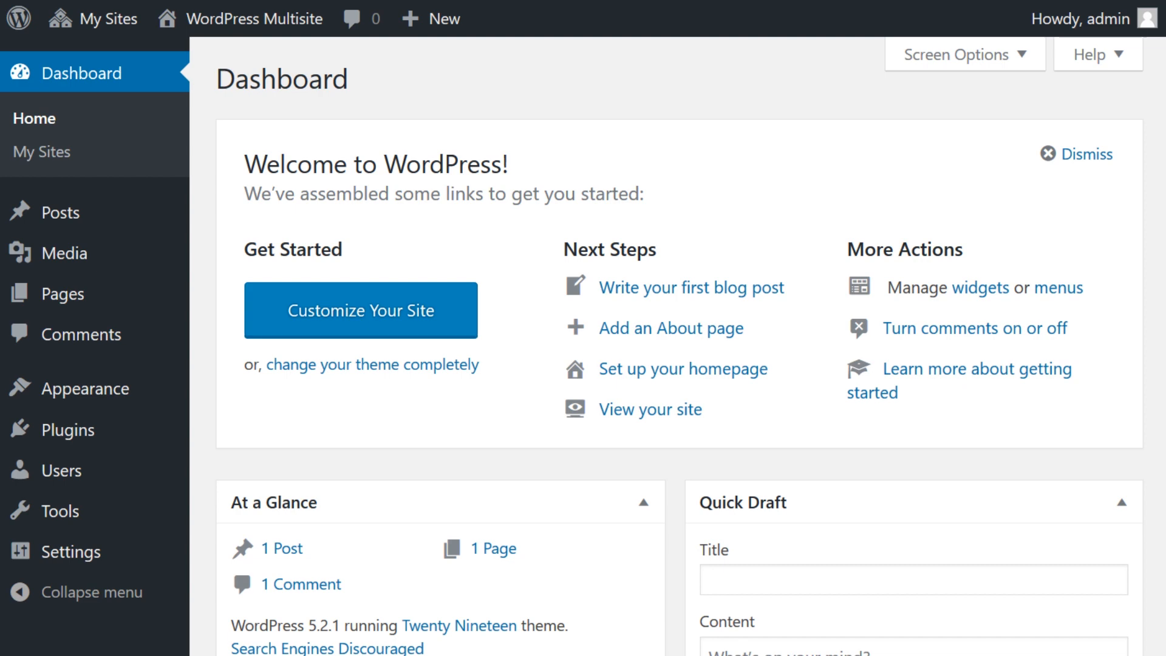
{"action": "mouse_move", "coordinate": [109, 19]}
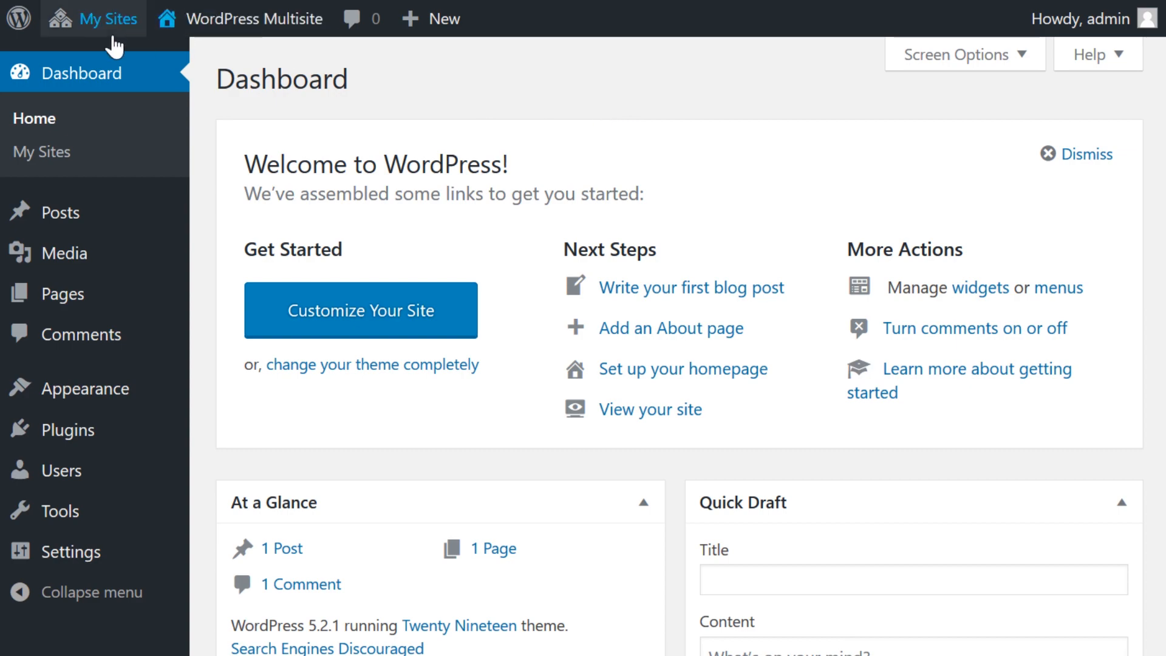
- Reach Network Settings via My Sites > Network Admin and scroll to Upload file types
{"action": "left_click", "coordinate": [106, 18]}
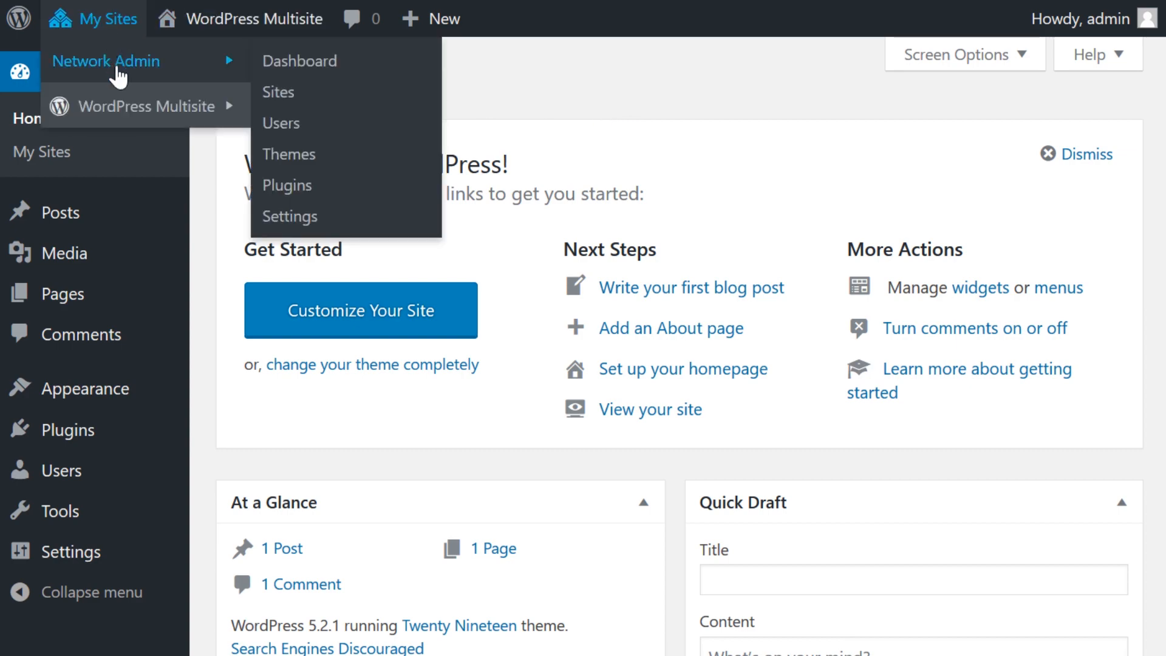
{"action": "left_click", "coordinate": [289, 217]}
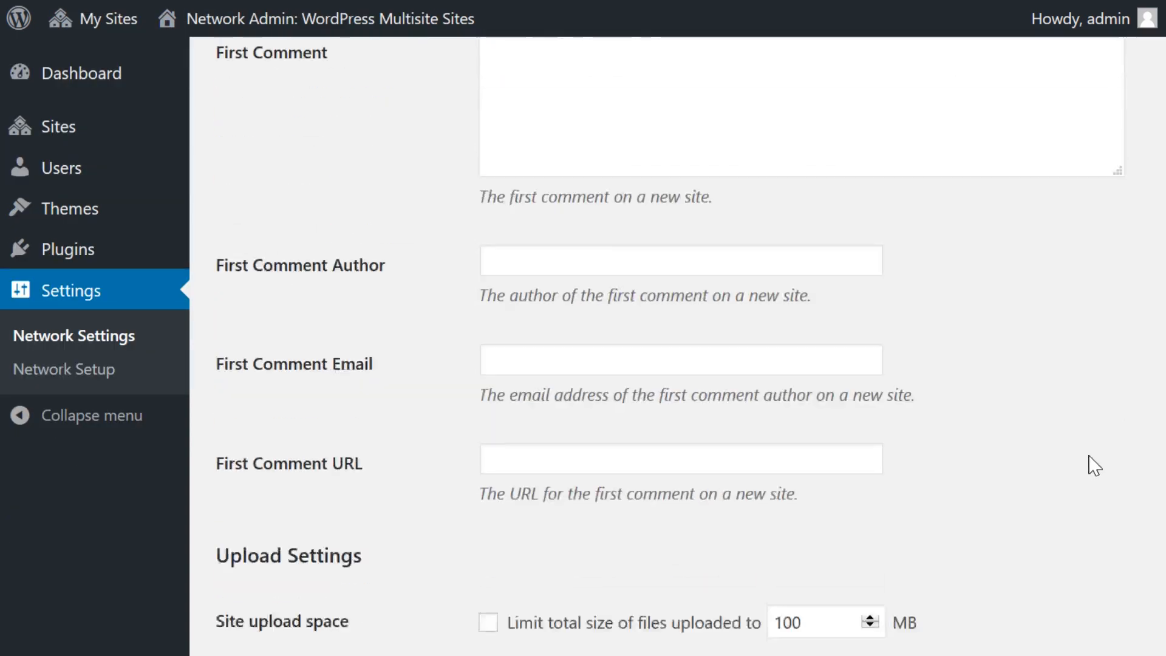
{"action": "scroll", "scroll_direction": "down", "scroll_amount": 3}
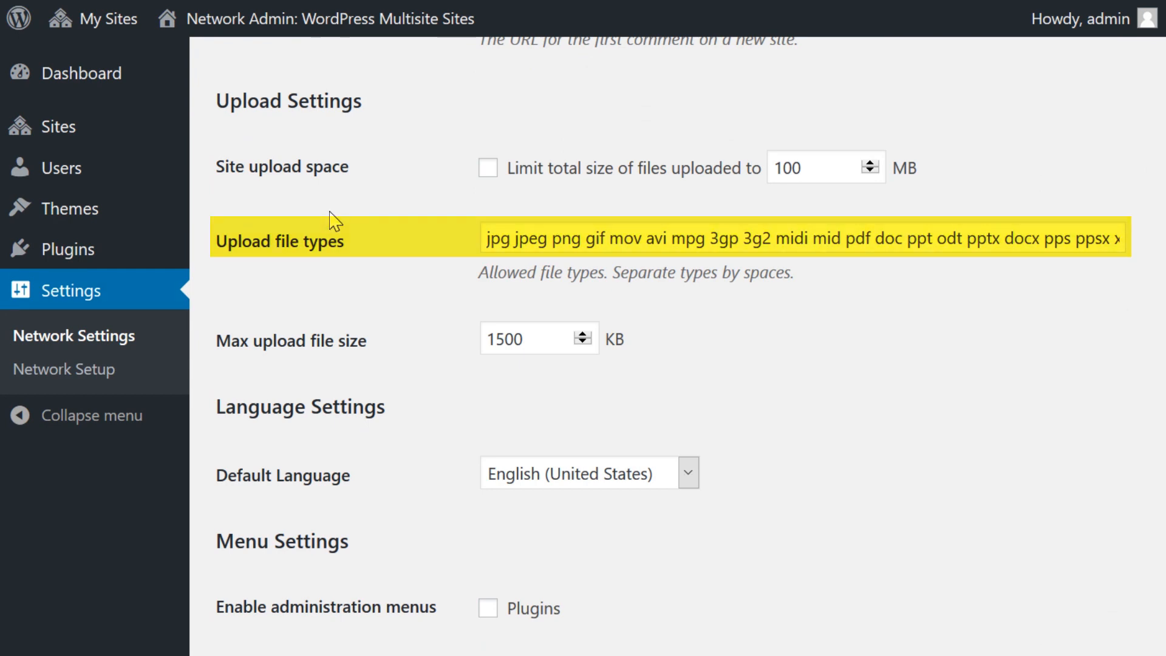
{"action": "scroll", "scroll_direction": "down", "scroll_amount": 3}
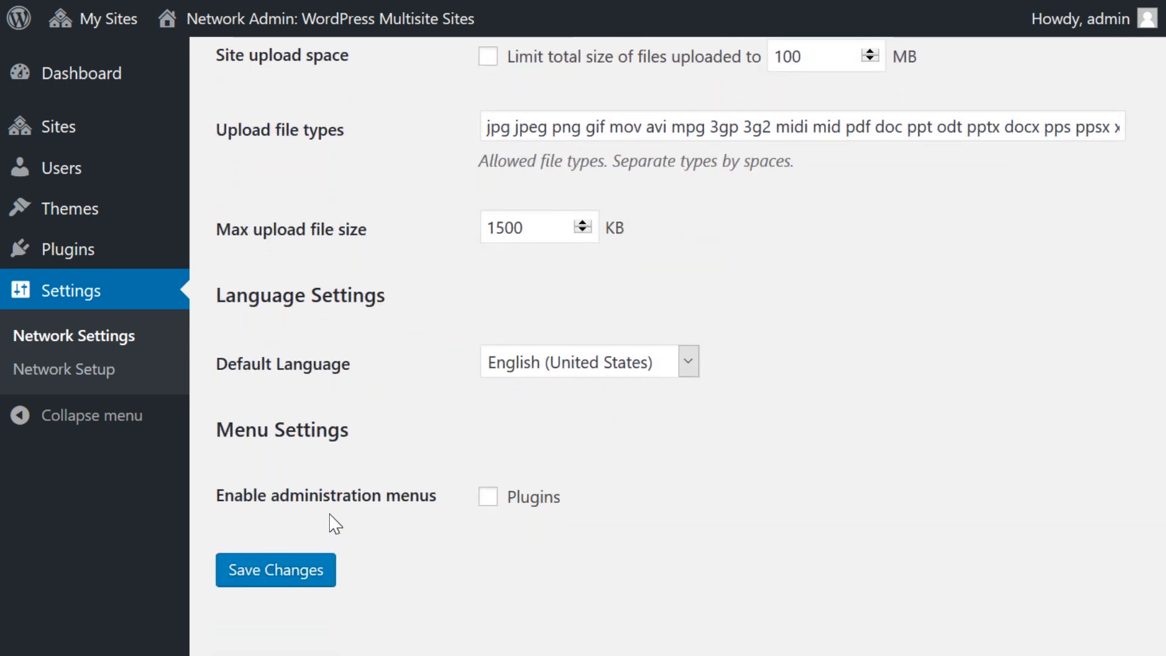
{"action": "mouse_move", "coordinate": [276, 570]}
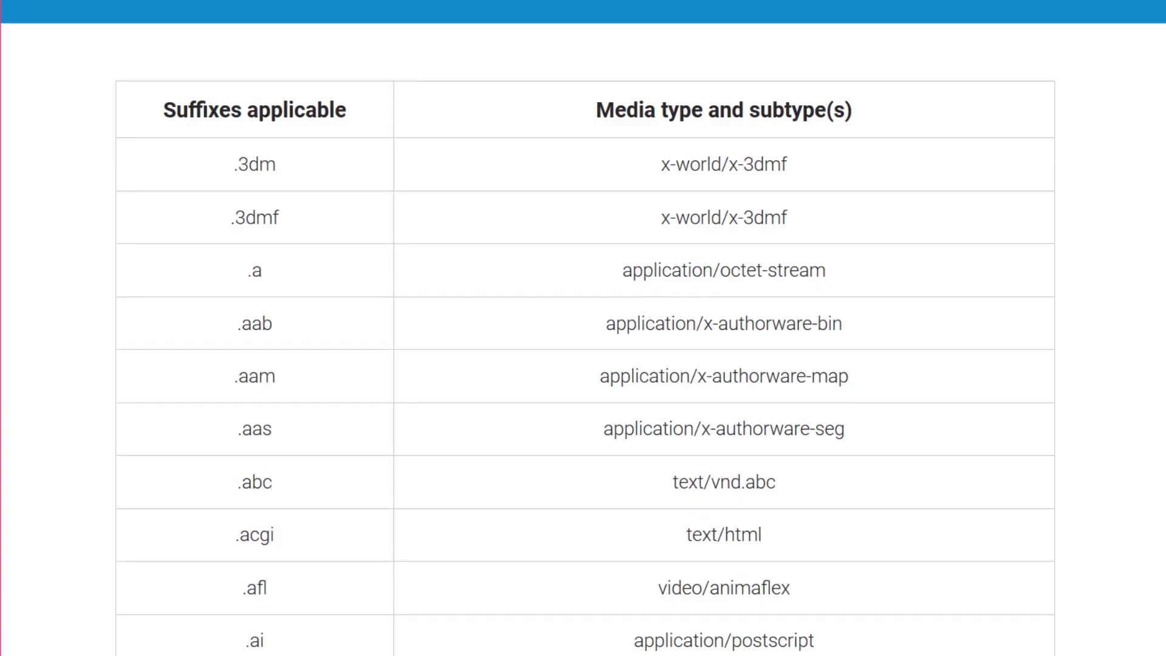
- Scroll through the reference table matching file suffixes to MIME media types
{"action": "scroll", "scroll_direction": "down", "scroll_amount": 3}
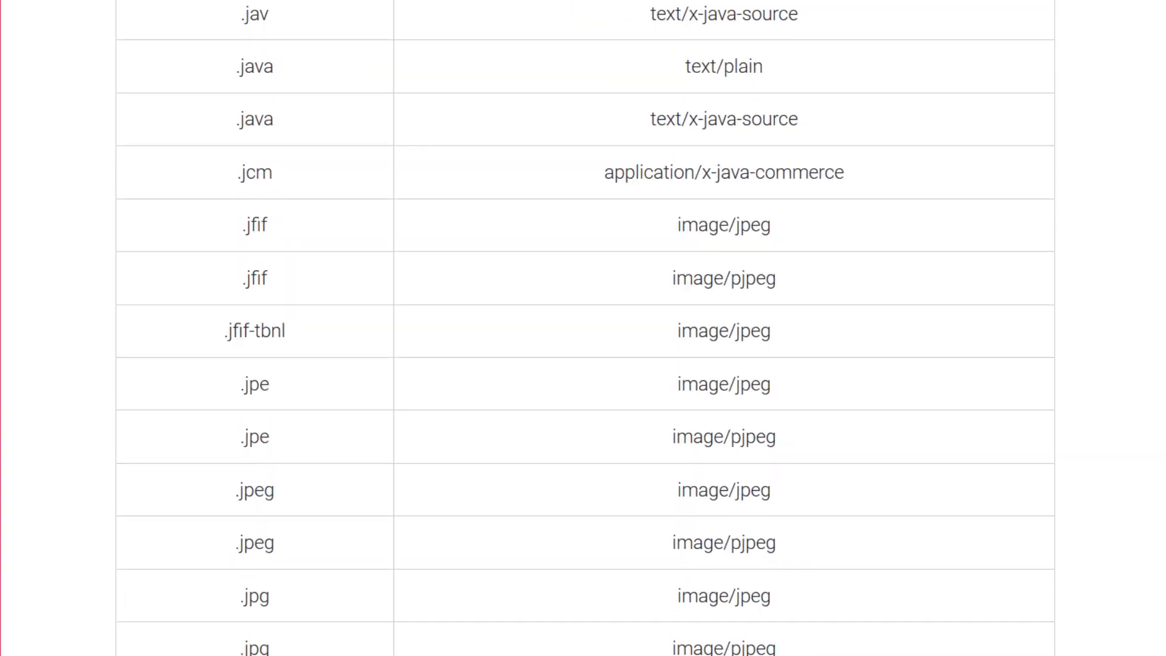
{"action": "scroll", "scroll_direction": "down", "scroll_amount": 3}
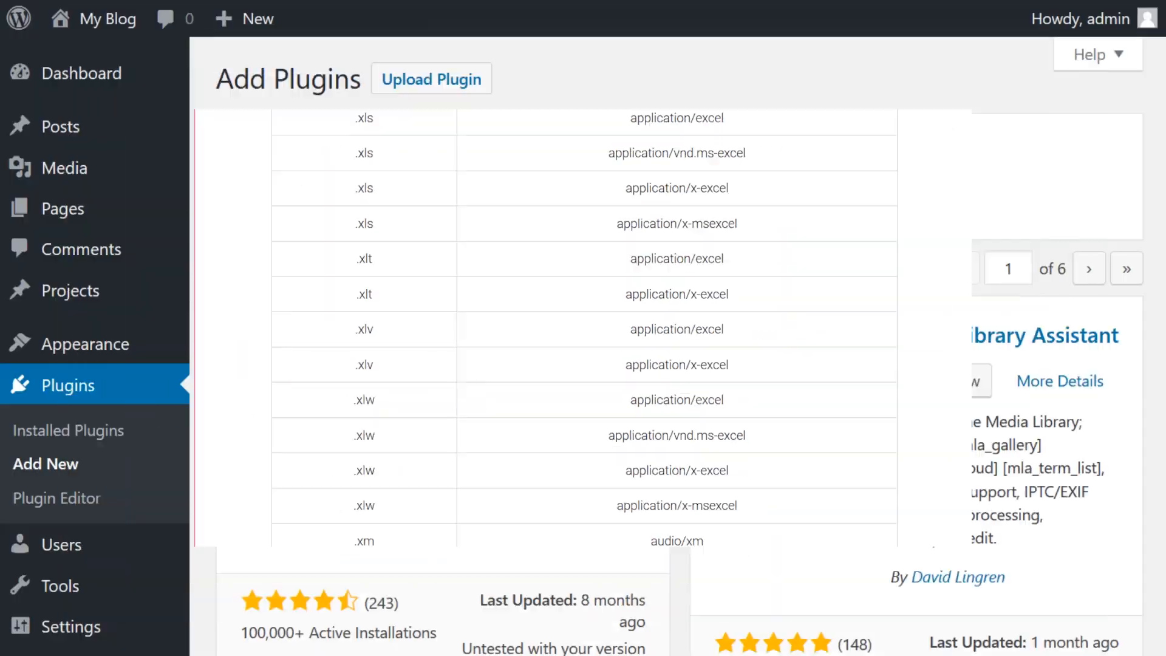
- Install and activate the Enhanced Media Library plugin from Add Plugins
{"action": "left_click", "coordinate": [480, 408]}
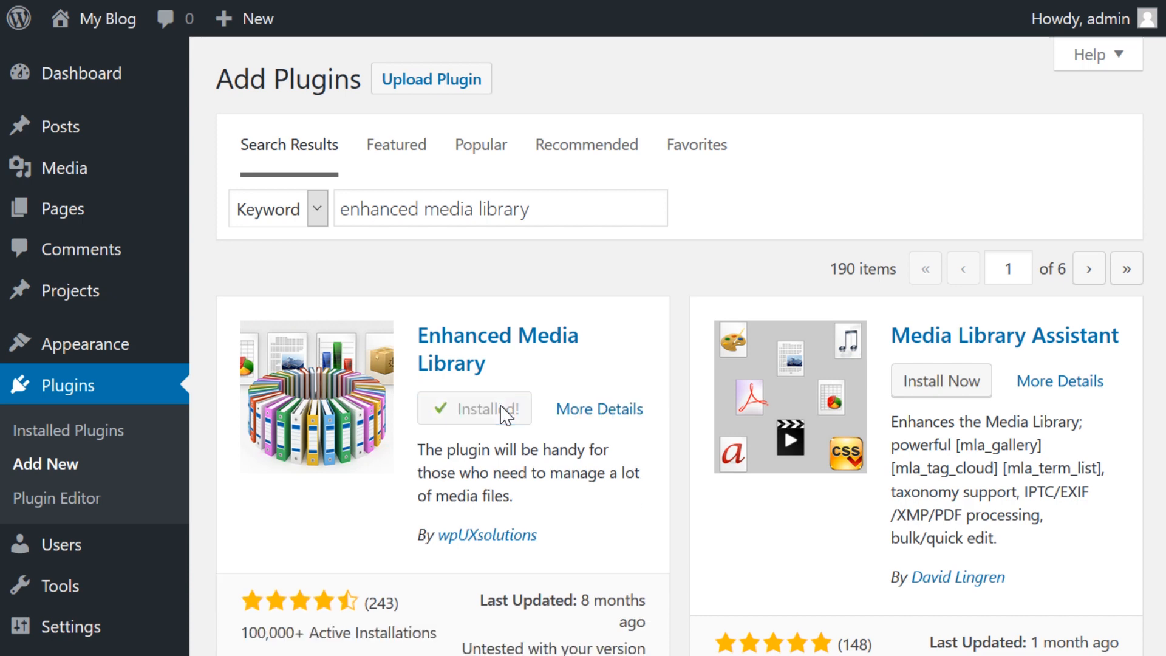
{"action": "left_click", "coordinate": [474, 409]}
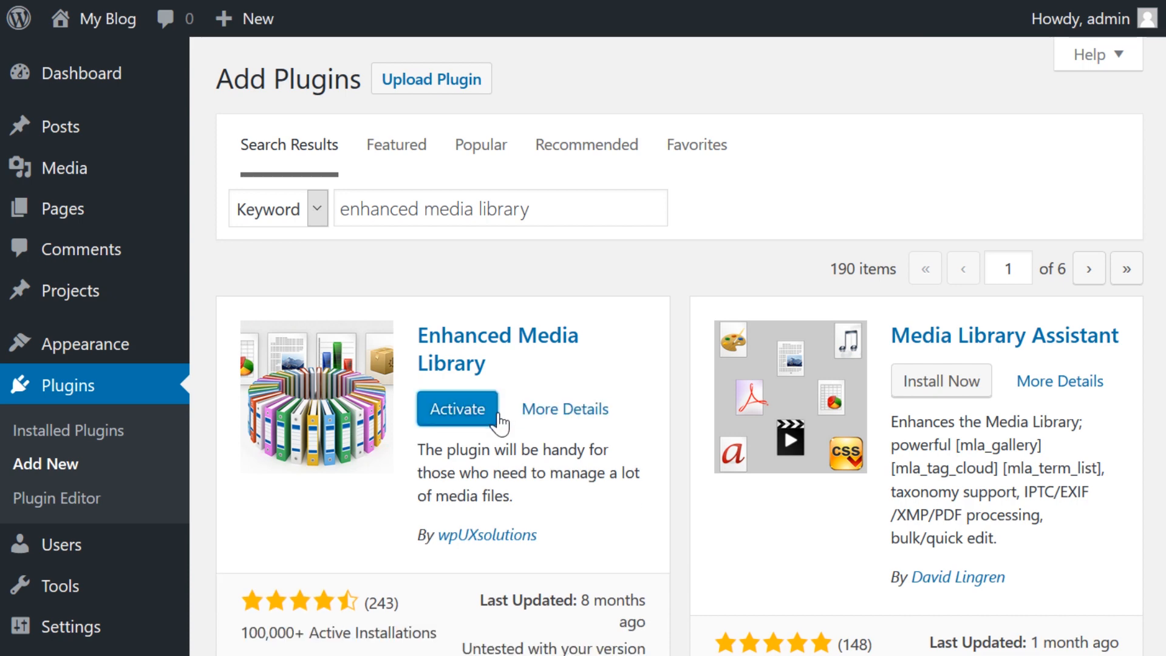
{"action": "left_click", "coordinate": [456, 408]}
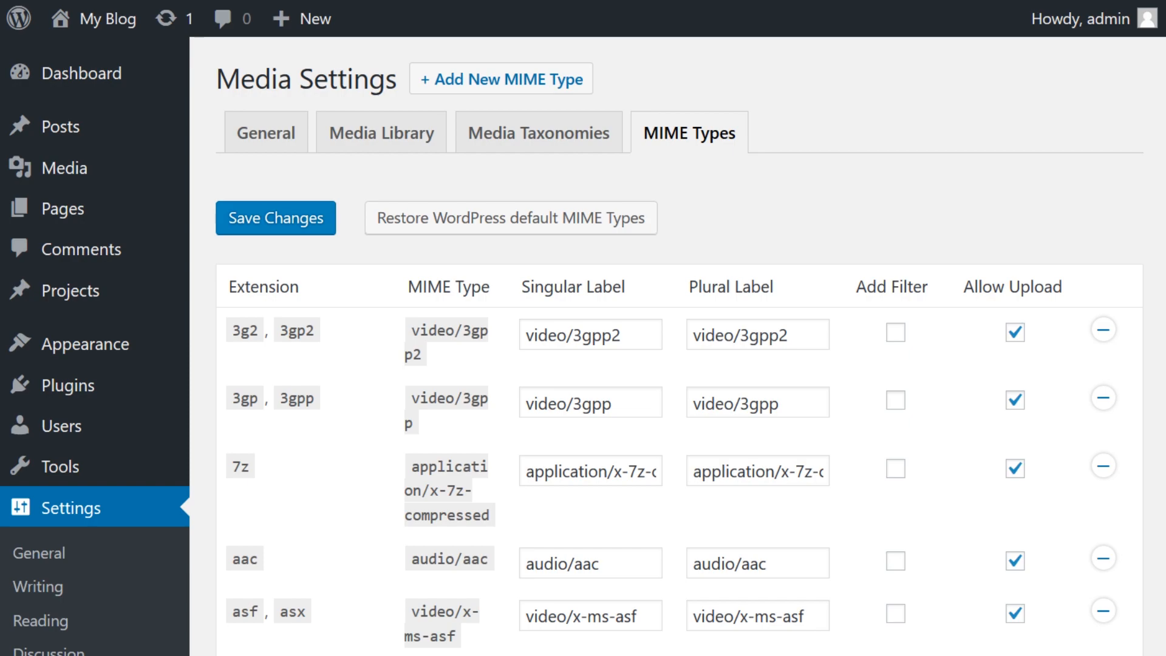
- Add a jpg/jpeg image MIME type with Allow Upload ticked and answer the Restore Defaults warning
{"action": "scroll", "scroll_direction": "down", "scroll_amount": 3}
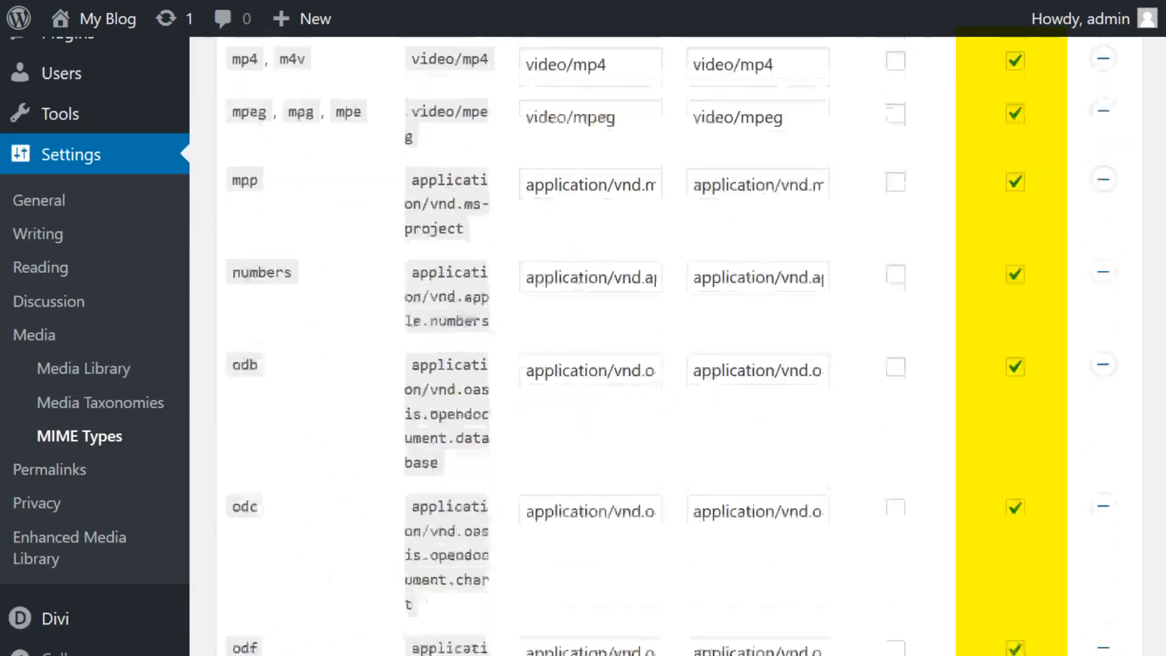
{"action": "scroll", "scroll_direction": "down", "scroll_amount": 3}
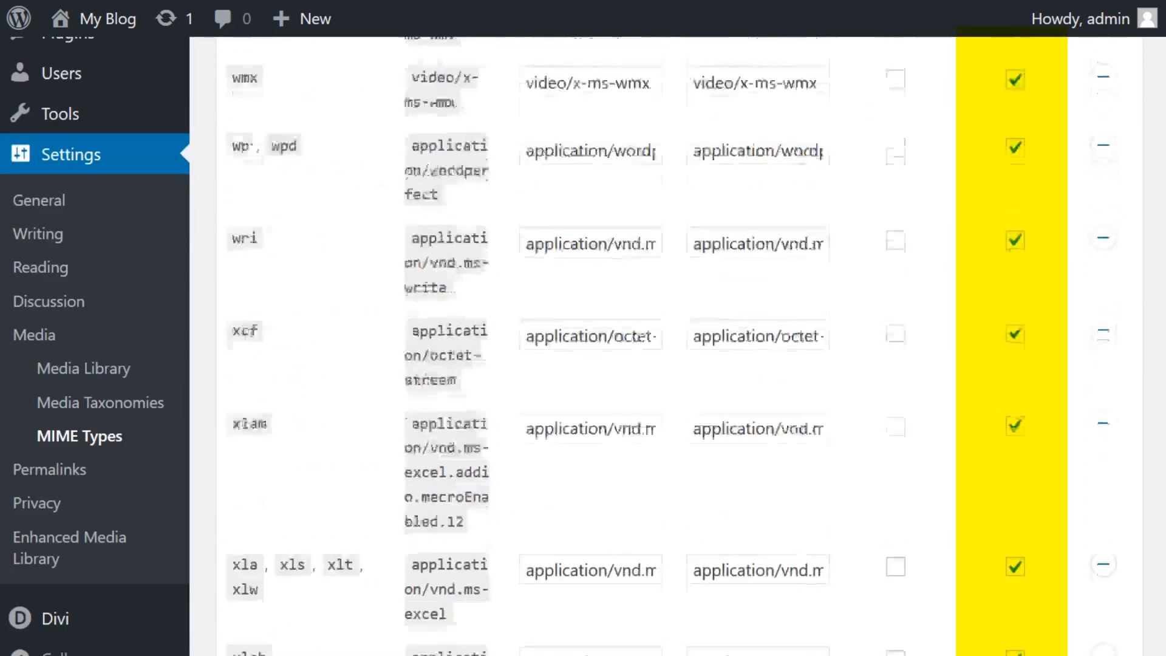
{"action": "scroll", "scroll_direction": "down", "scroll_amount": 3}
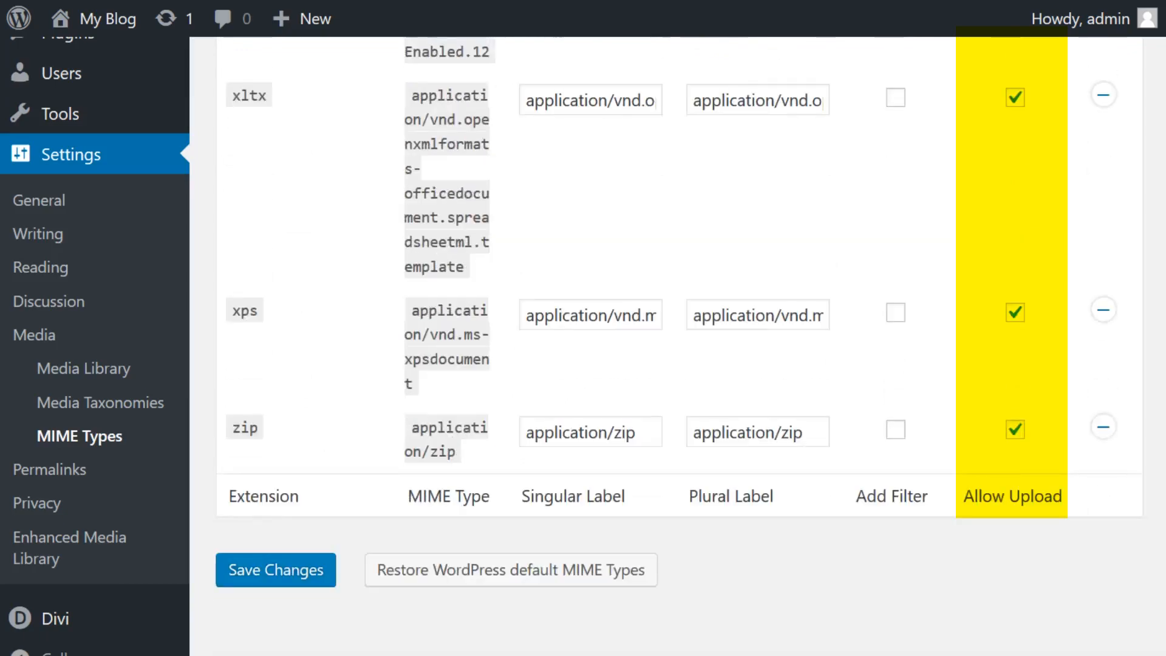
{"action": "scroll", "scroll_direction": "up", "scroll_amount": 3}
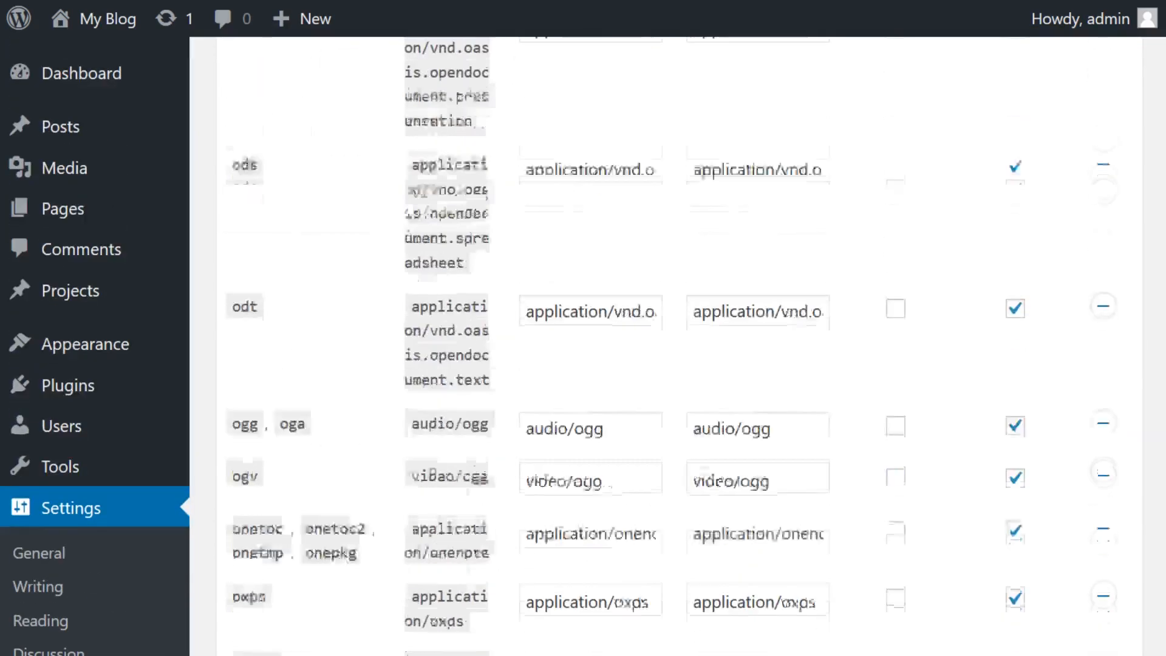
{"action": "scroll", "scroll_direction": "up", "scroll_amount": 3}
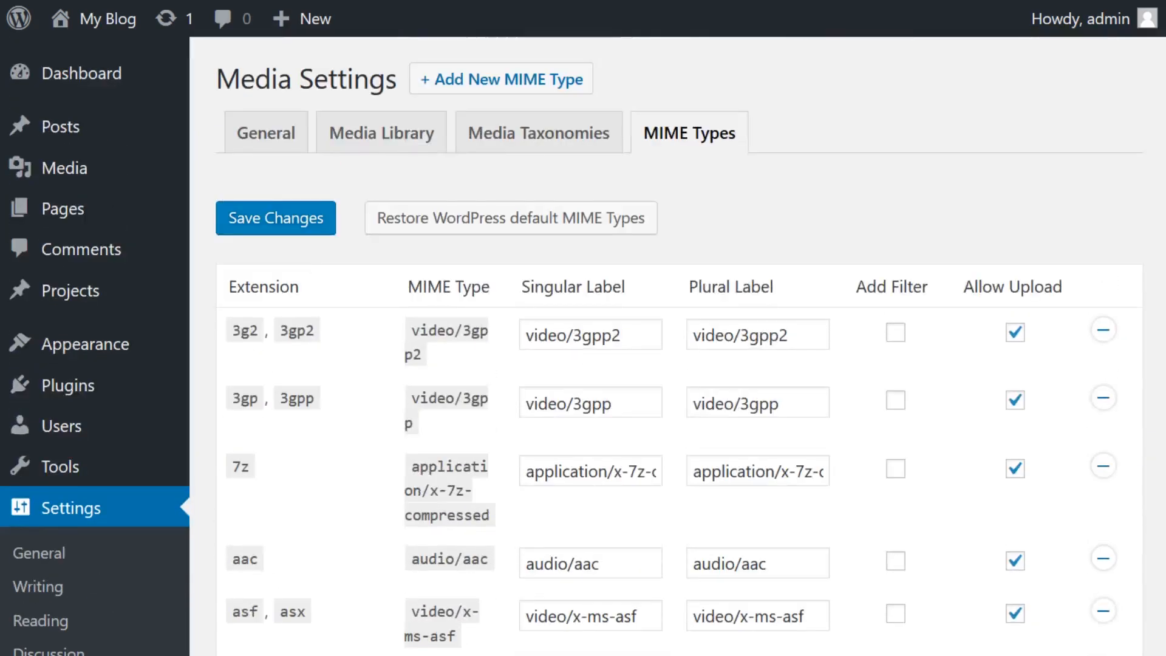
{"action": "left_click", "coordinate": [501, 79]}
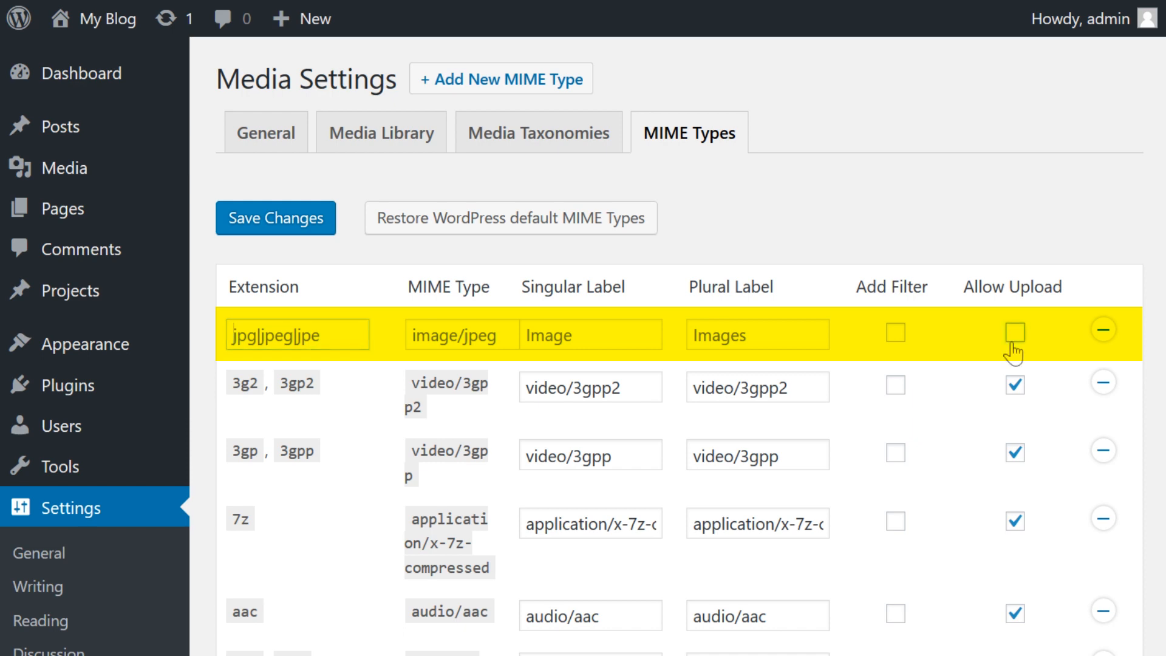
{"action": "mouse_move", "coordinate": [1014, 333]}
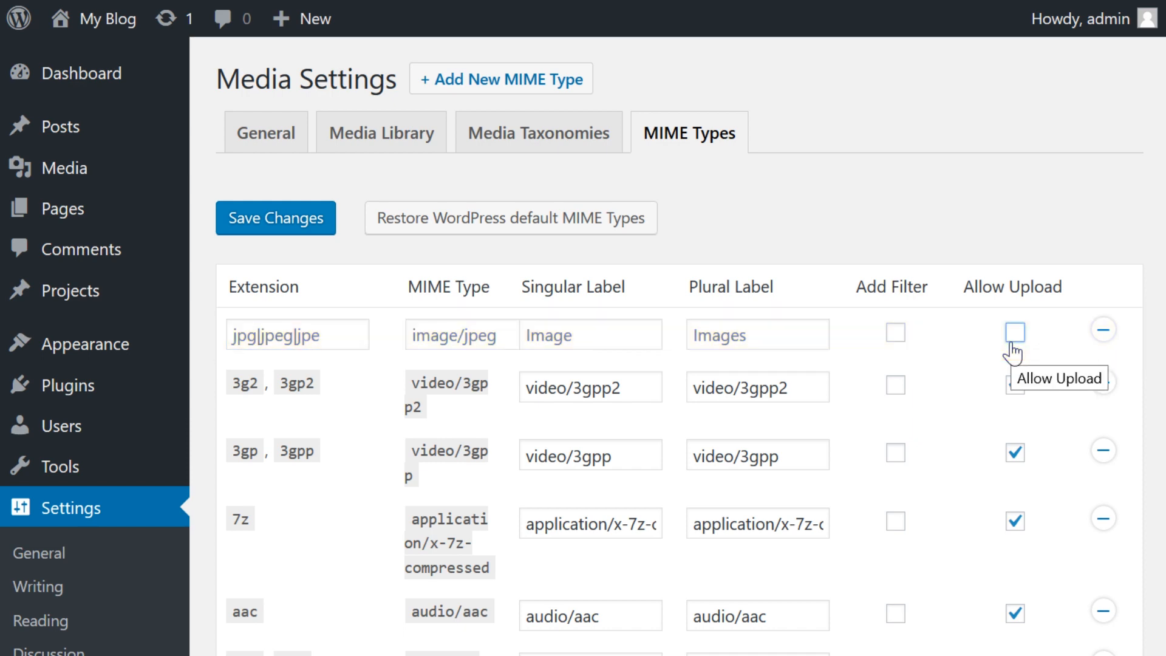
{"action": "left_click", "coordinate": [511, 218]}
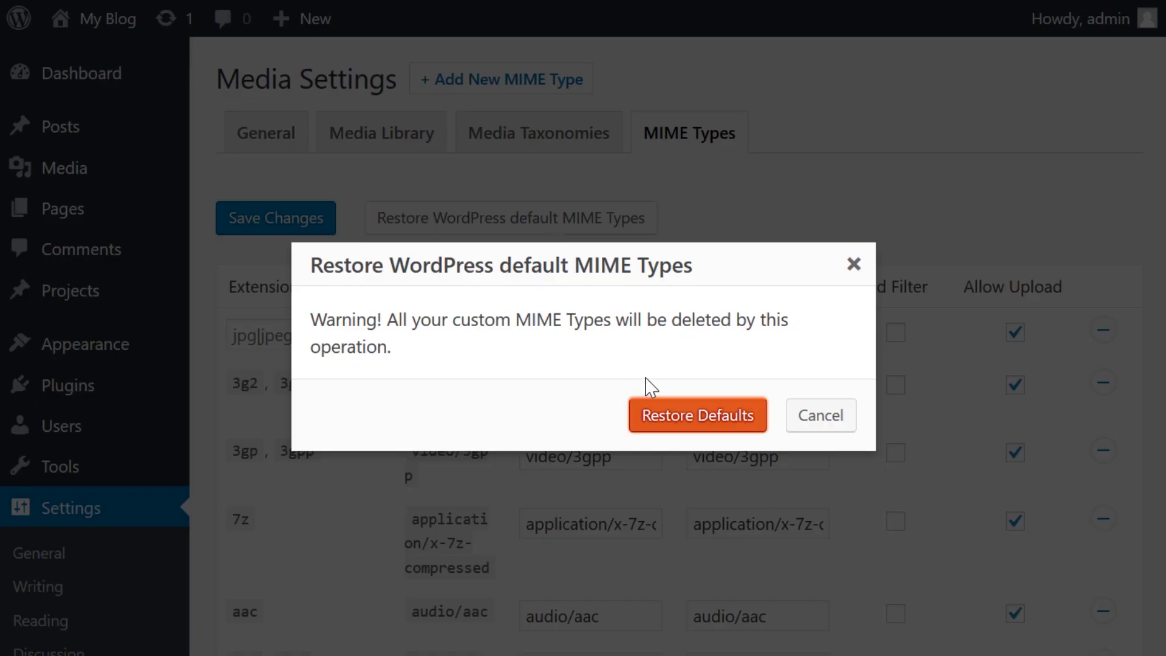
{"action": "left_click", "coordinate": [697, 415]}
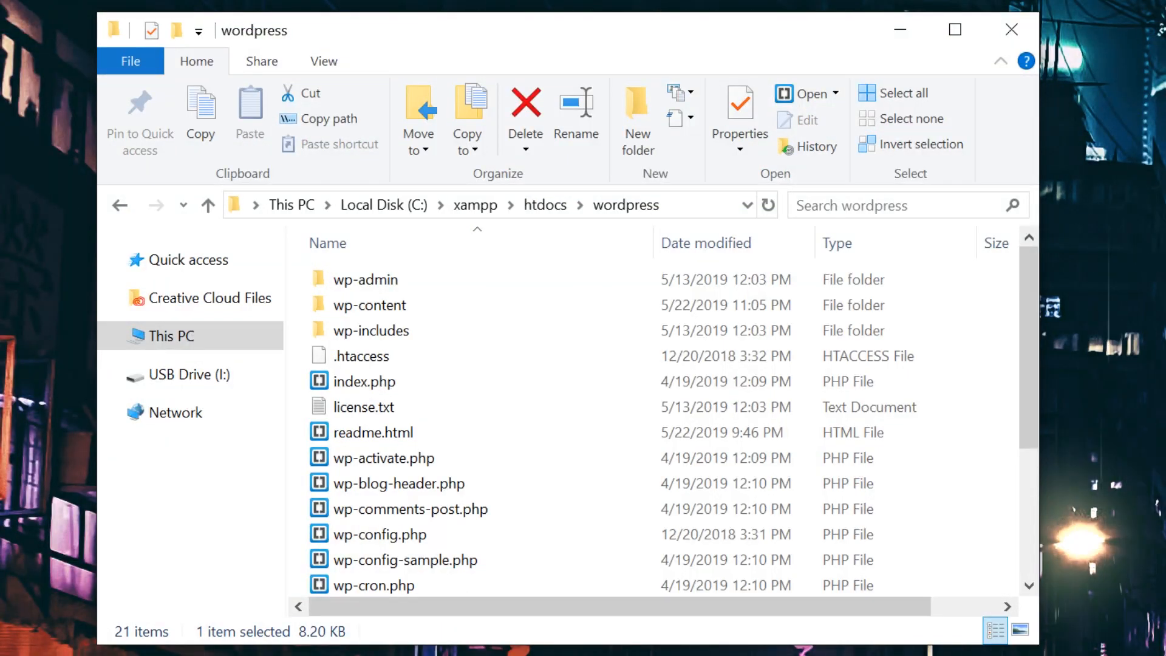
- Navigate wp-content > themes > twentynineteen and open functions.php in the editor
{"action": "double_click", "coordinate": [372, 305]}
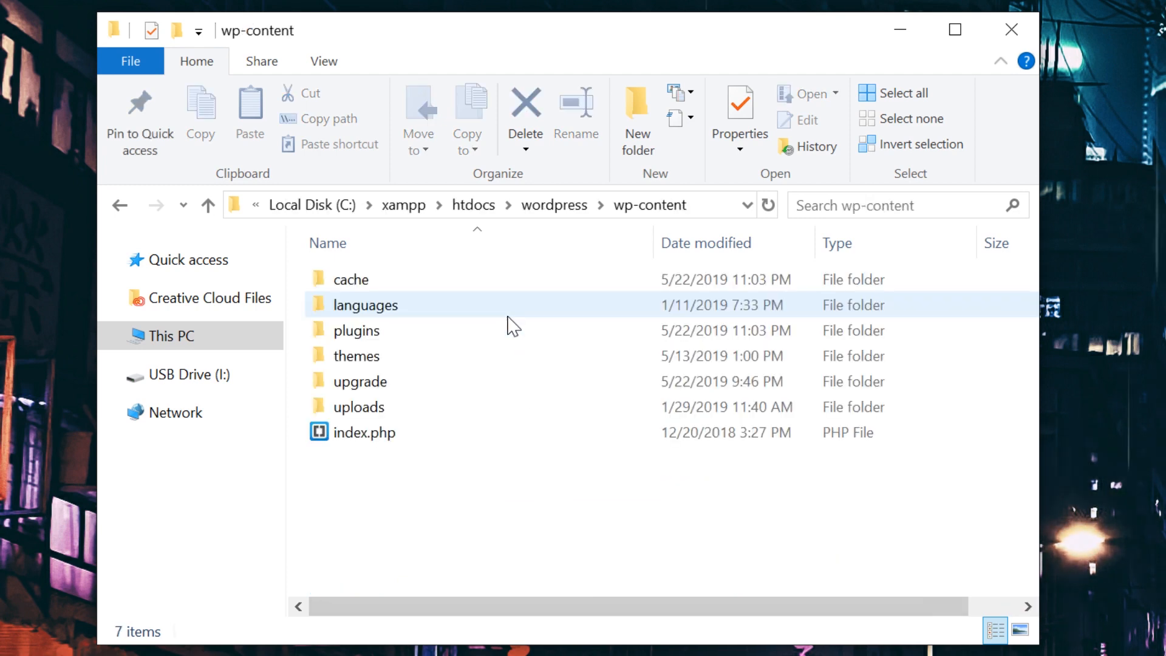
{"action": "double_click", "coordinate": [356, 355]}
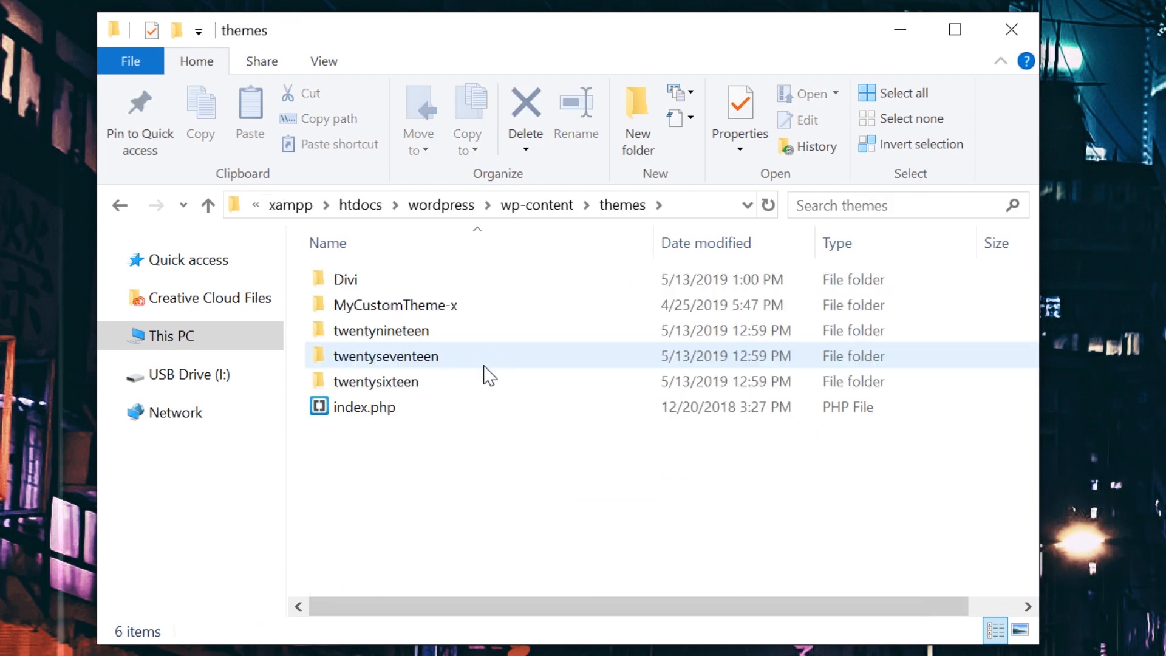
{"action": "double_click", "coordinate": [382, 330]}
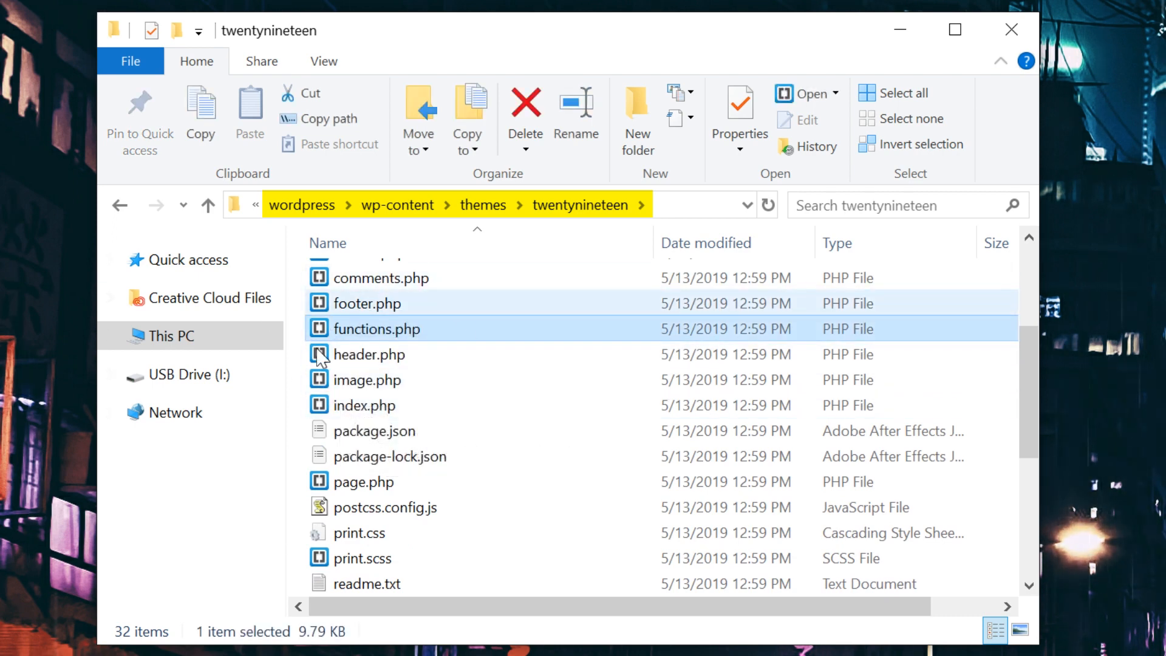
{"action": "double_click", "coordinate": [377, 328]}
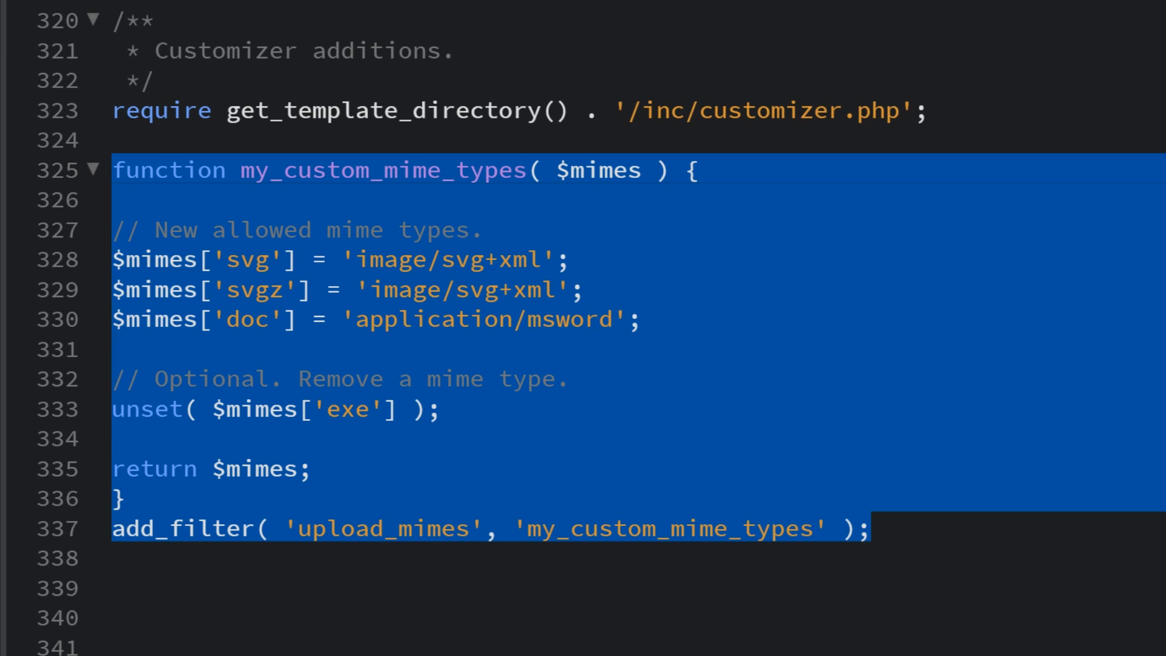
- Leave the pasted my_custom_mime_types upload_mimes filter (svg, svgz, doc; exe removed) in functions.php
{"action": "left_click", "coordinate": [484, 229]}
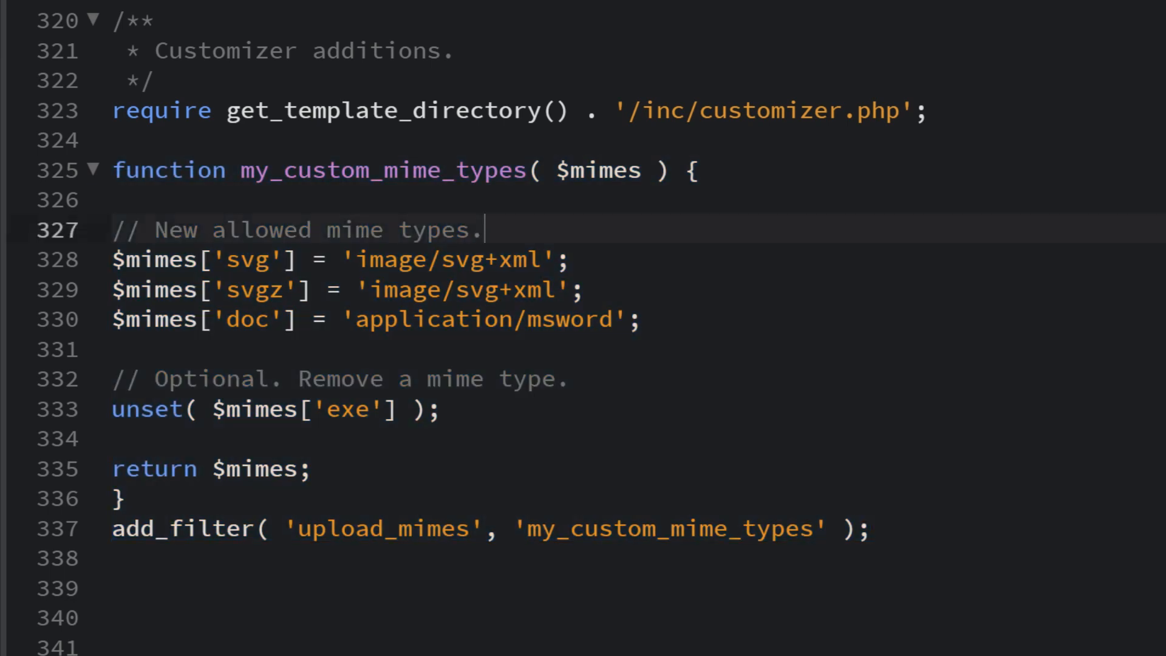
{"action": "triple_click", "coordinate": [297, 229]}
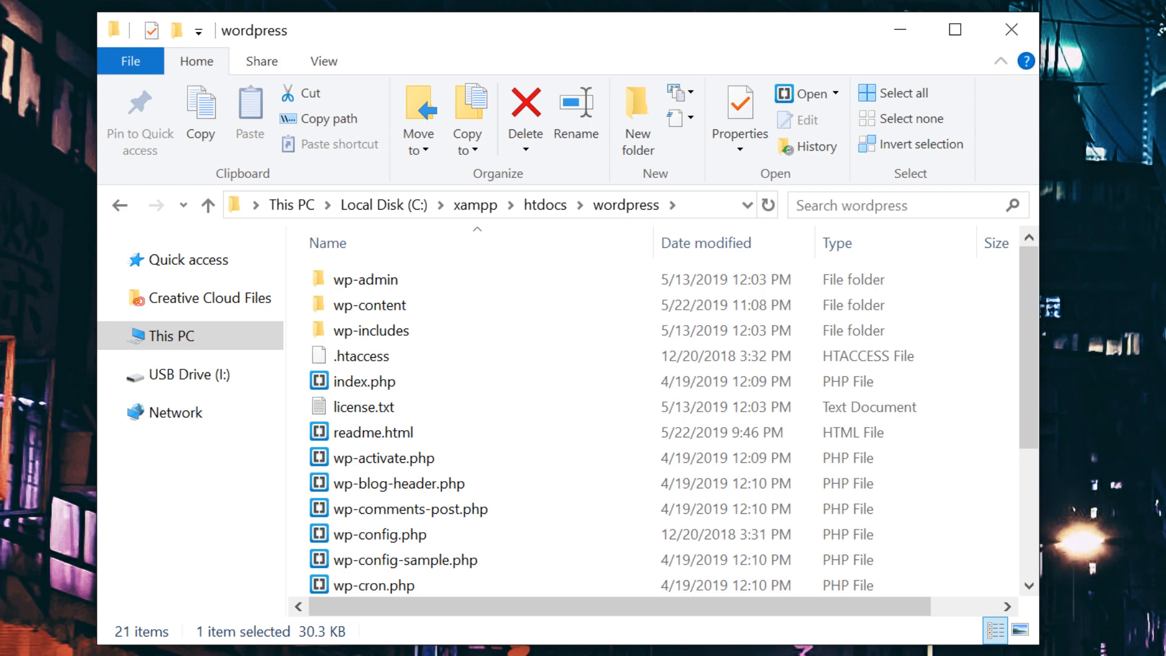
- Locate wp-config.php in the WordPress root folder and open it for editing
{"action": "scroll", "scroll_direction": "down", "scroll_amount": 3}
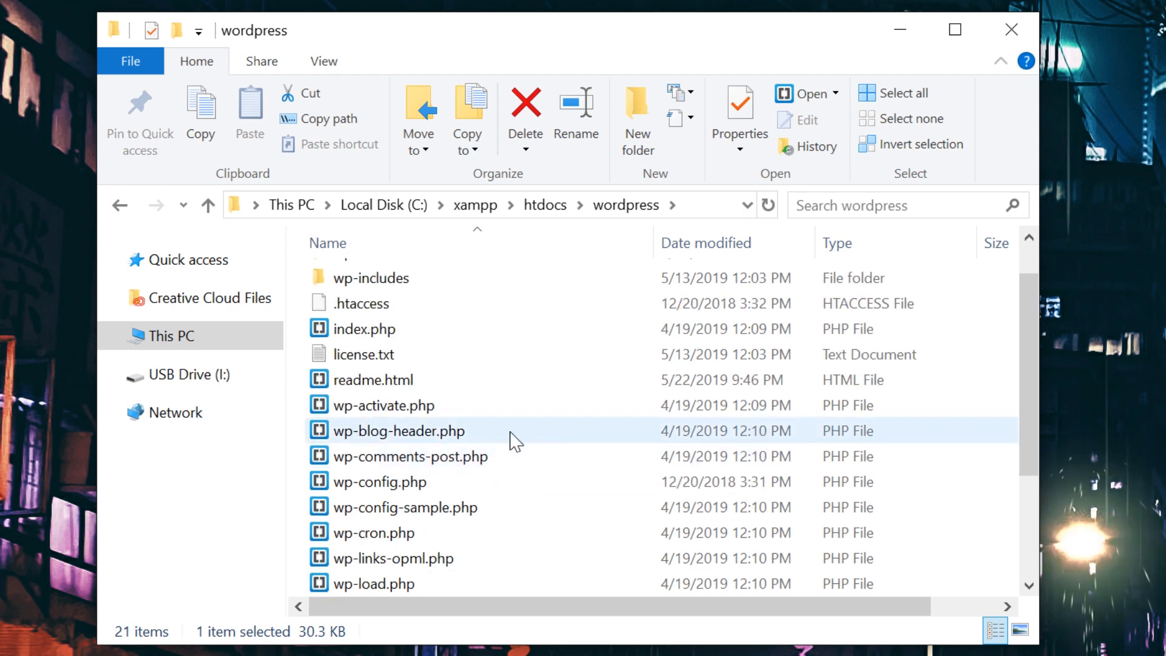
{"action": "left_click", "coordinate": [381, 481]}
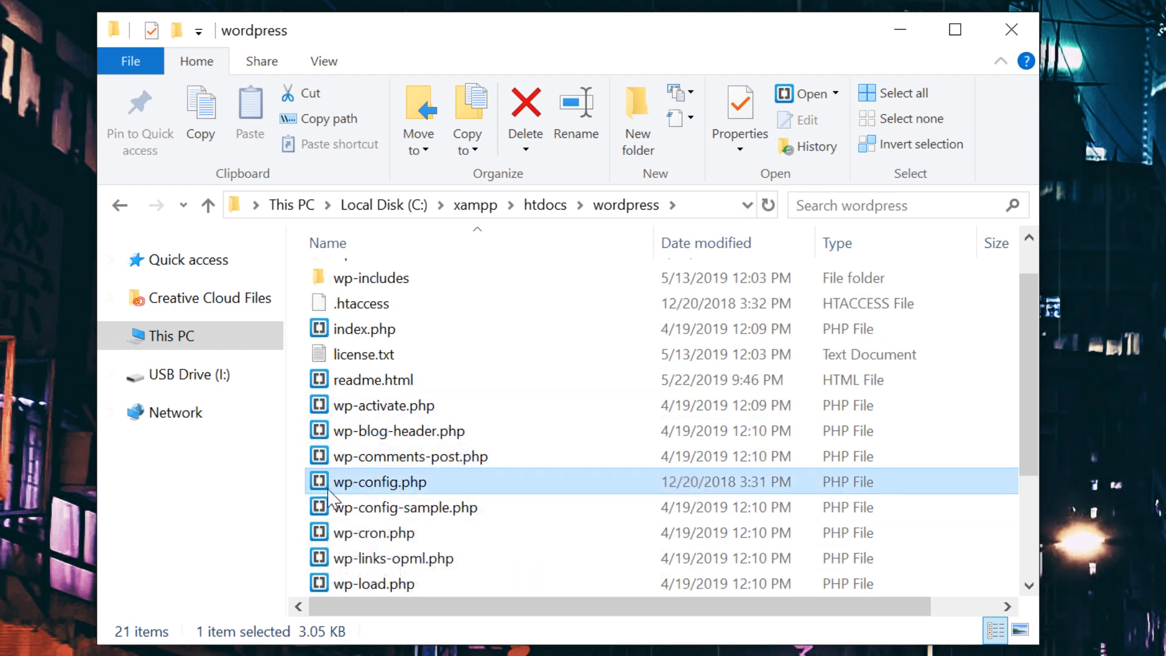
{"action": "double_click", "coordinate": [379, 481]}
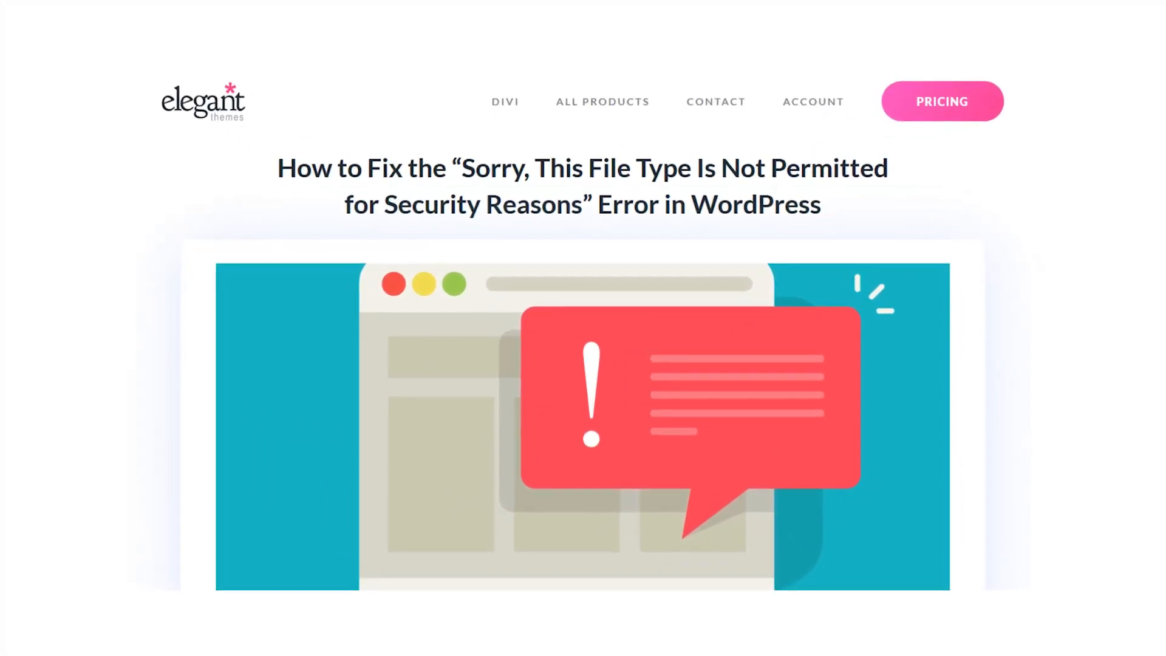
{"action": "scroll", "scroll_direction": "up", "scroll_amount": 3}
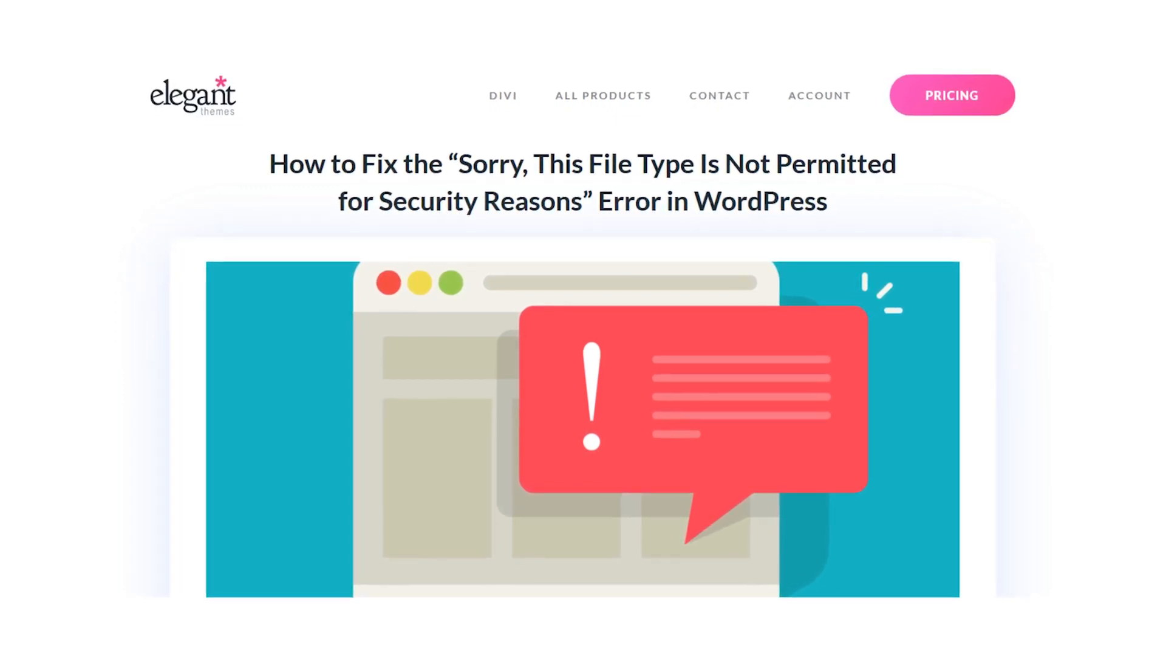
{"action": "scroll", "scroll_direction": "up", "scroll_amount": 3}
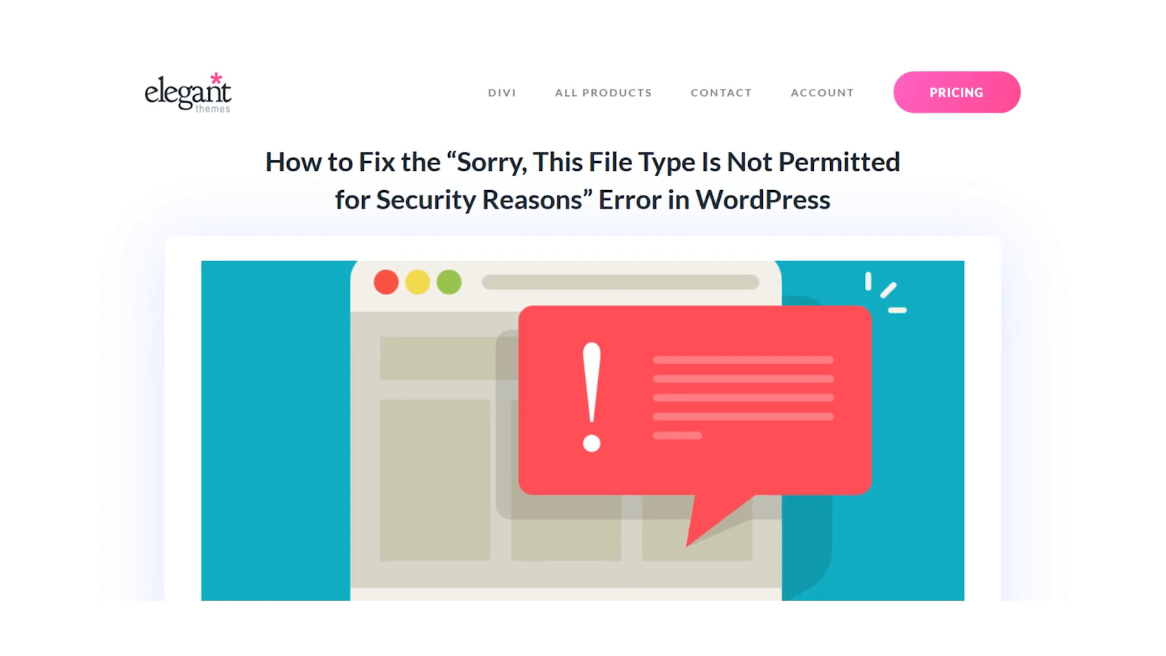
{"action": "scroll", "scroll_direction": "down", "scroll_amount": 3}
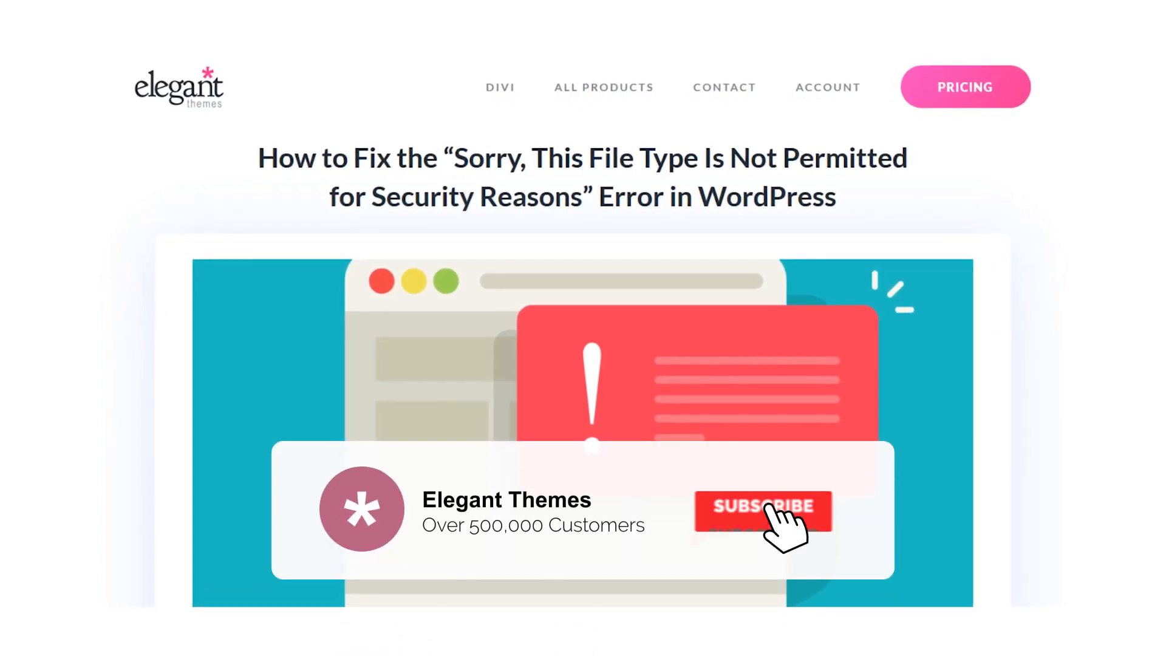
{"action": "left_click", "coordinate": [762, 511]}
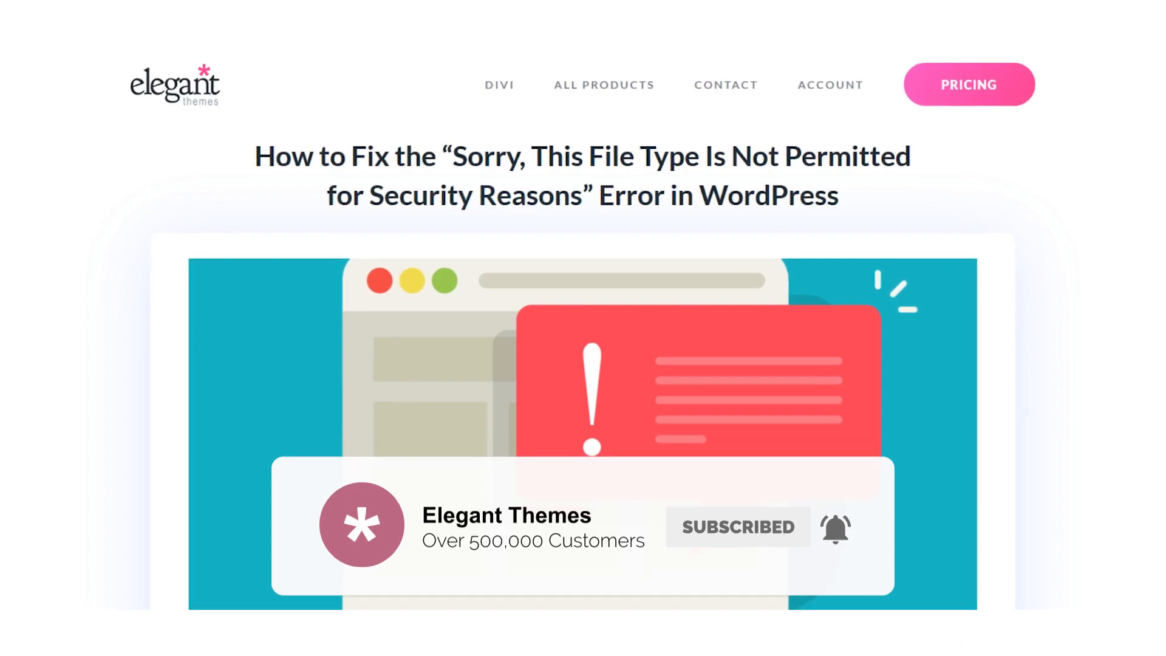
{"action": "scroll", "scroll_direction": "down", "scroll_amount": 3}
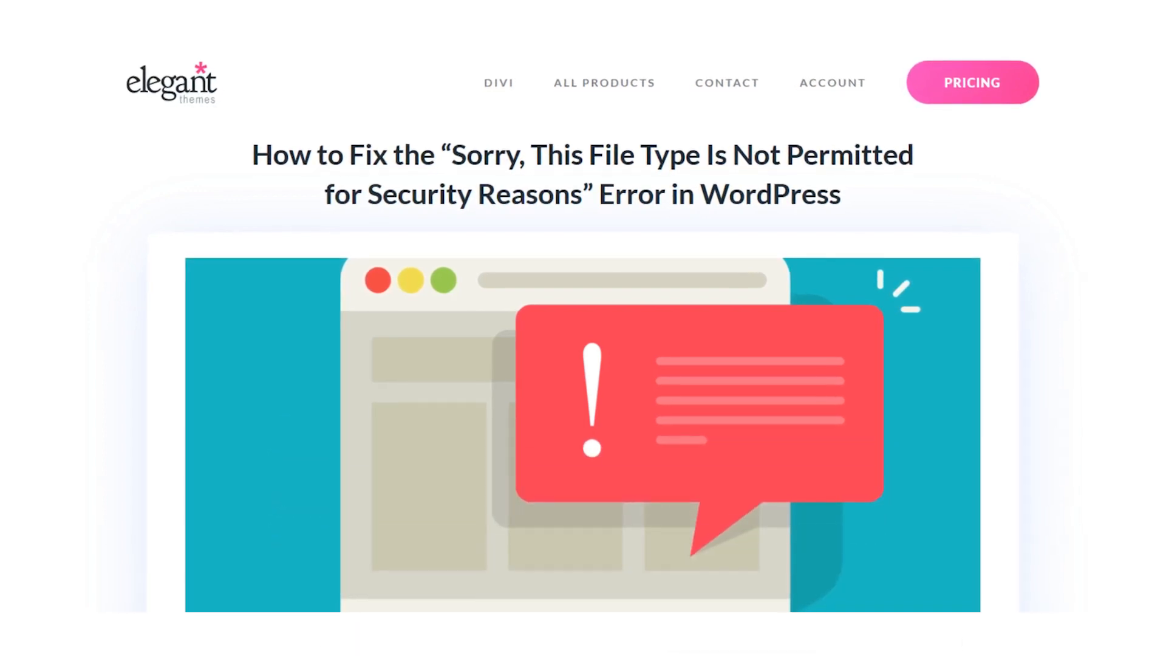